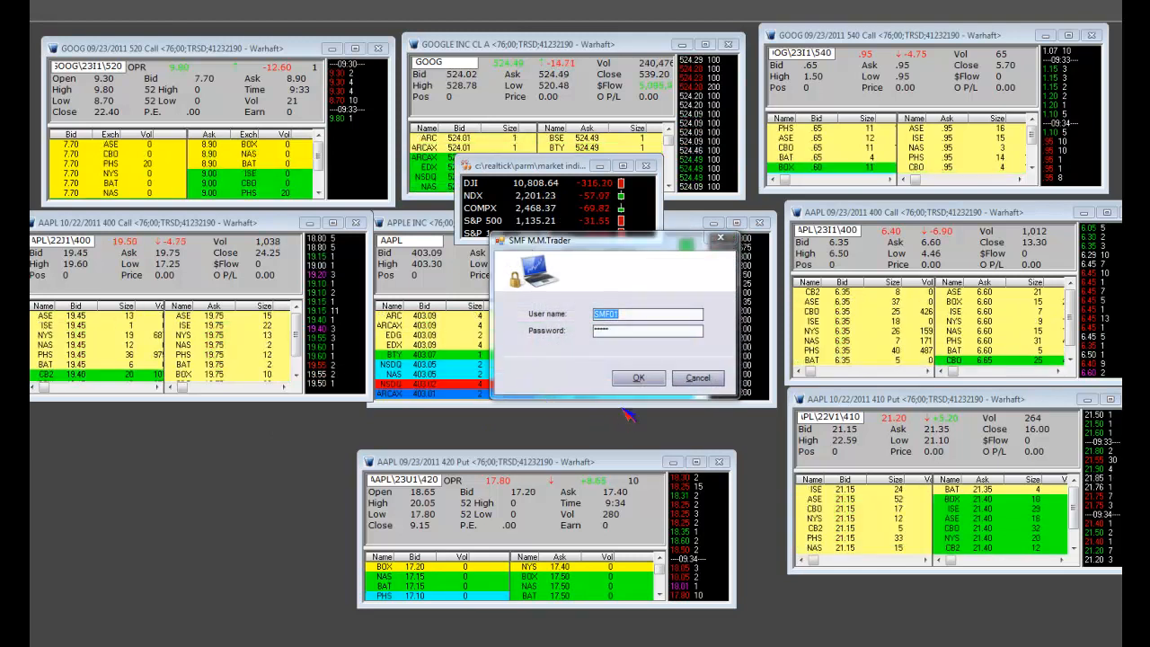
# Step: Dismiss the login prompt to reach the GOOG 3-minute chart with its trend-ratio table and gauges
pyautogui.click(638, 377)
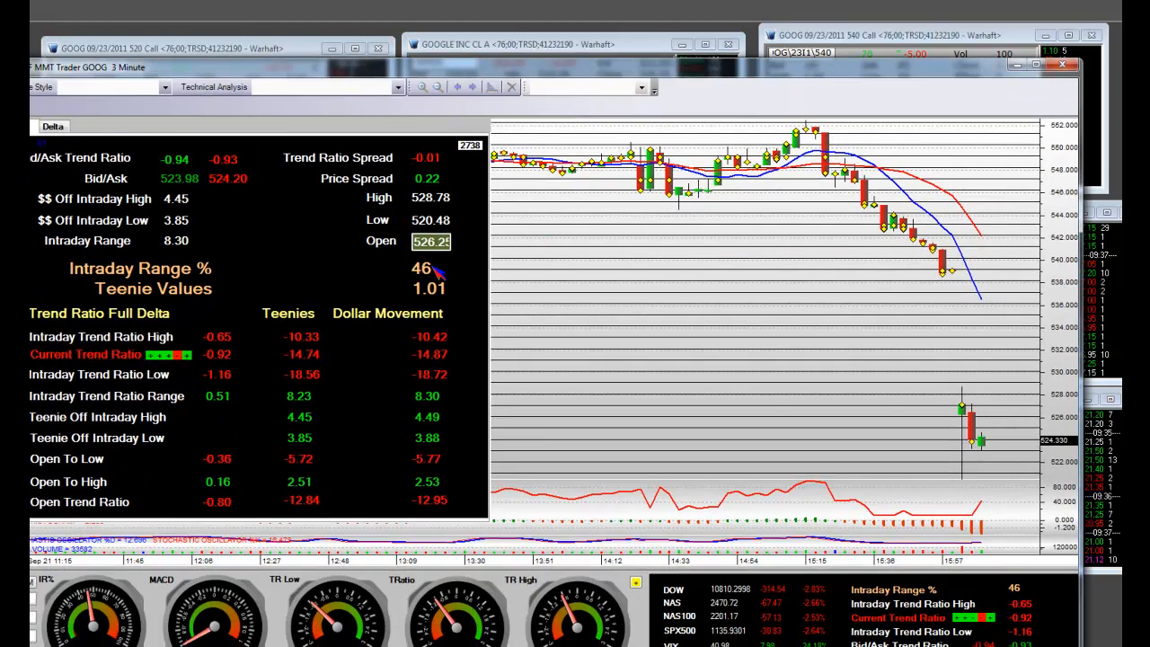
pyautogui.moveTo(979, 377)
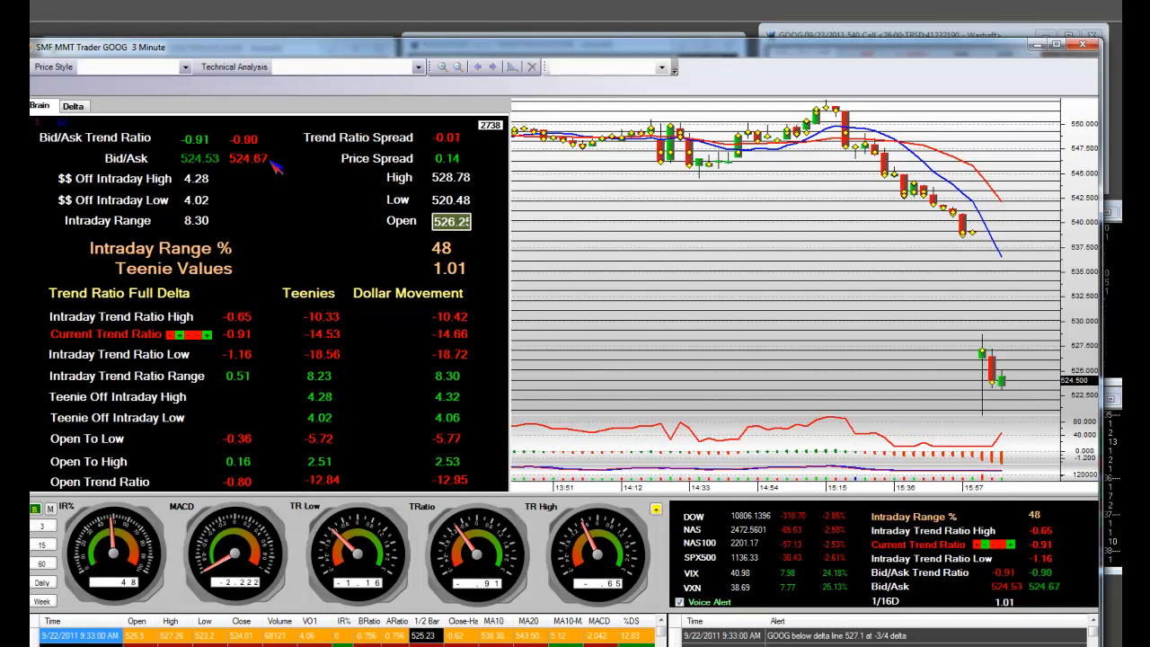
pyautogui.moveTo(250, 370)
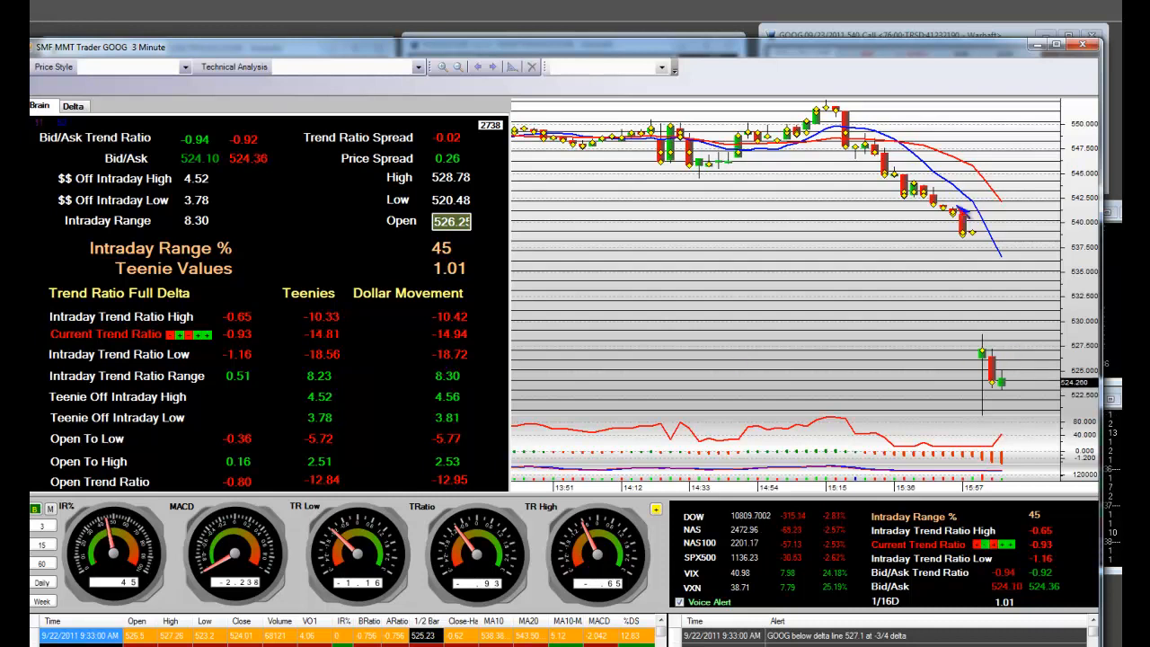
pyautogui.moveTo(968, 430)
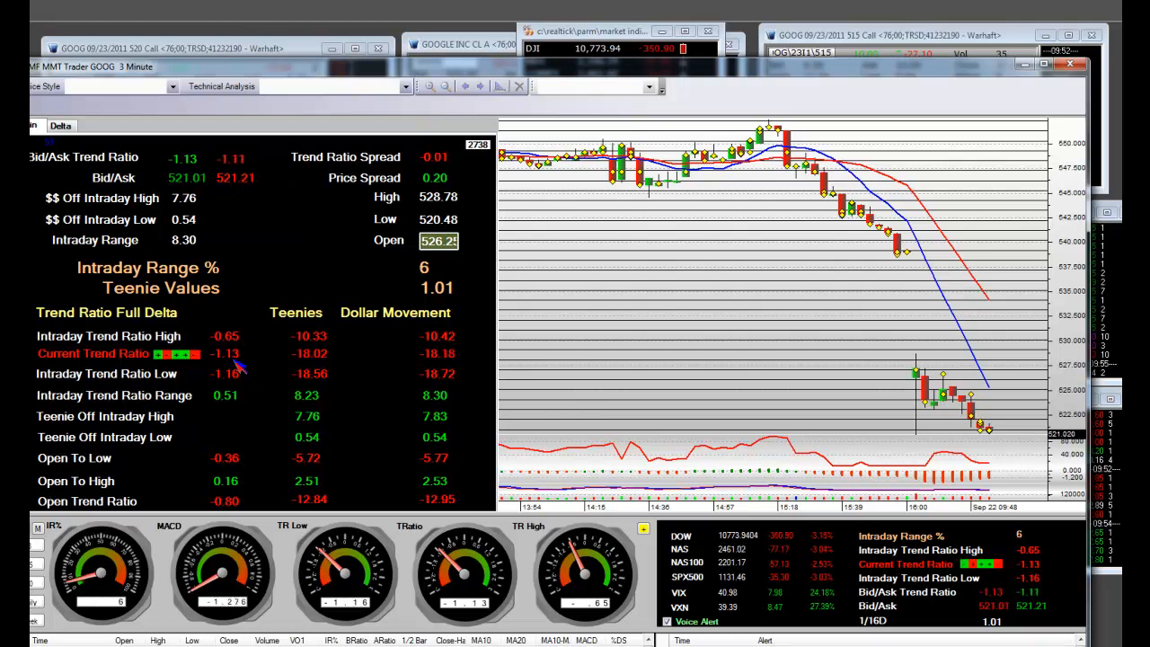
pyautogui.moveTo(1003, 413)
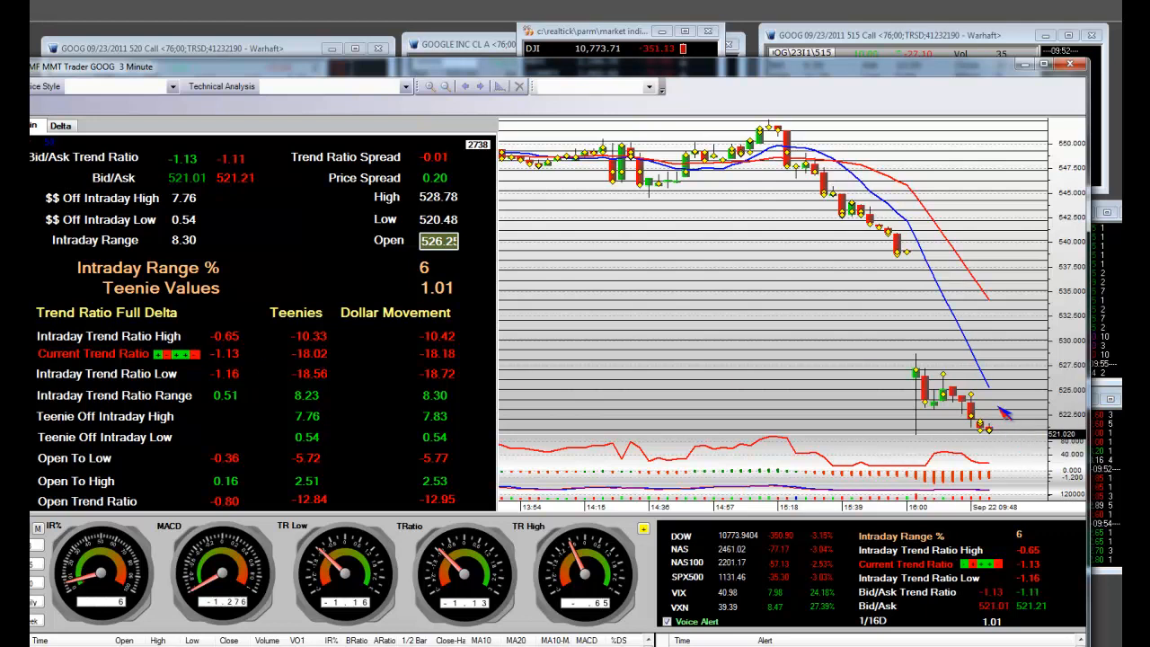